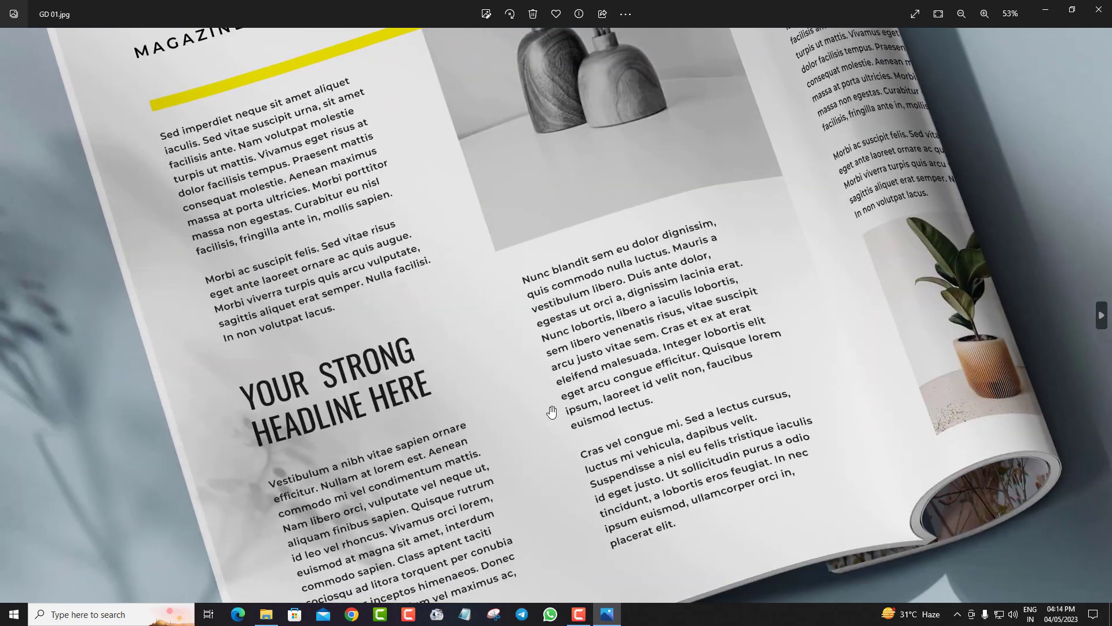
Zoom into GD 01.jpg, browse on to GD 03.jpg and leave the preview
scroll("down", 3)
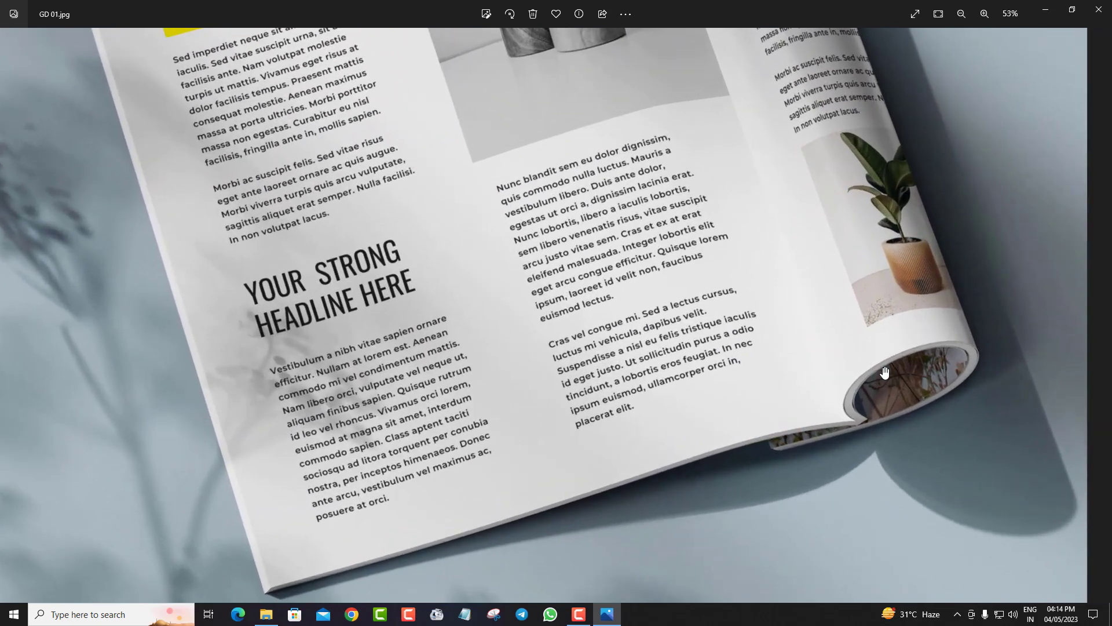
left_click(984, 14)
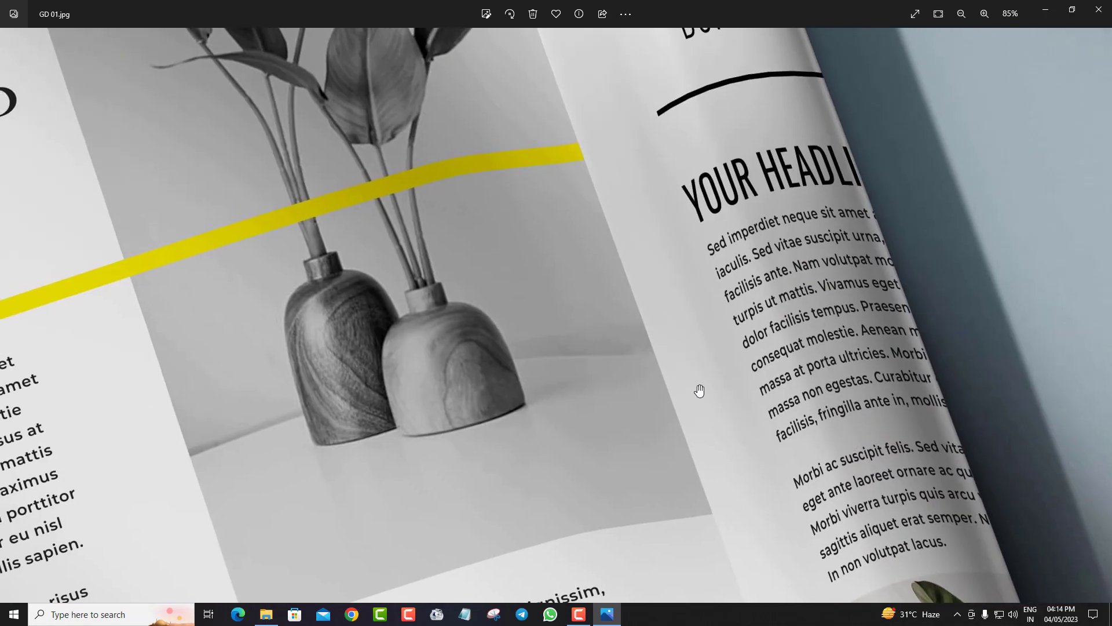
left_click(961, 14)
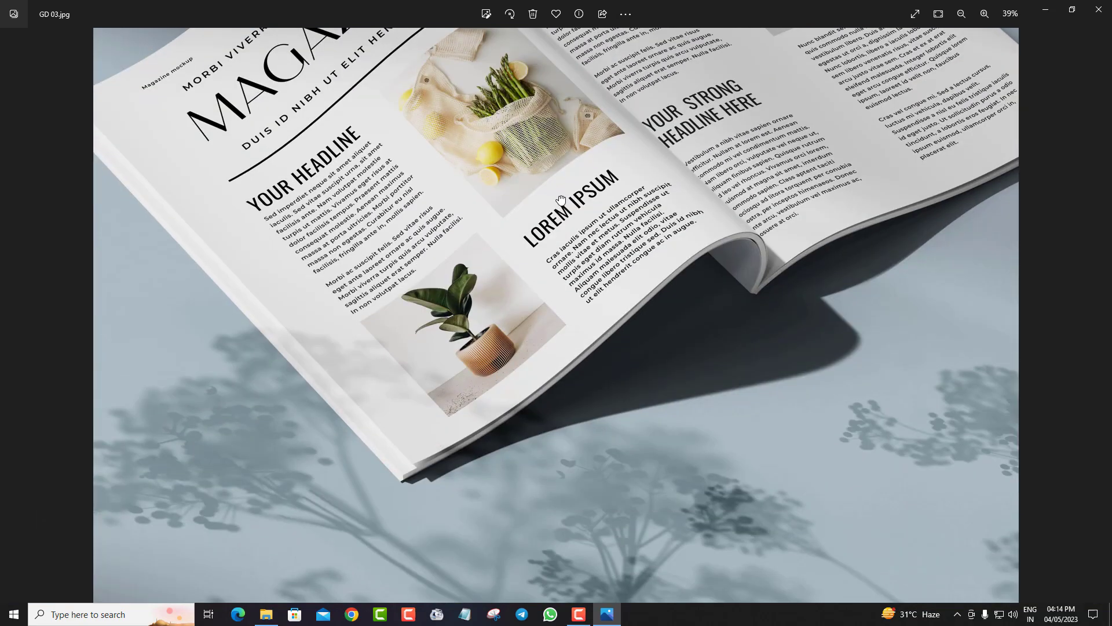
left_click(961, 14)
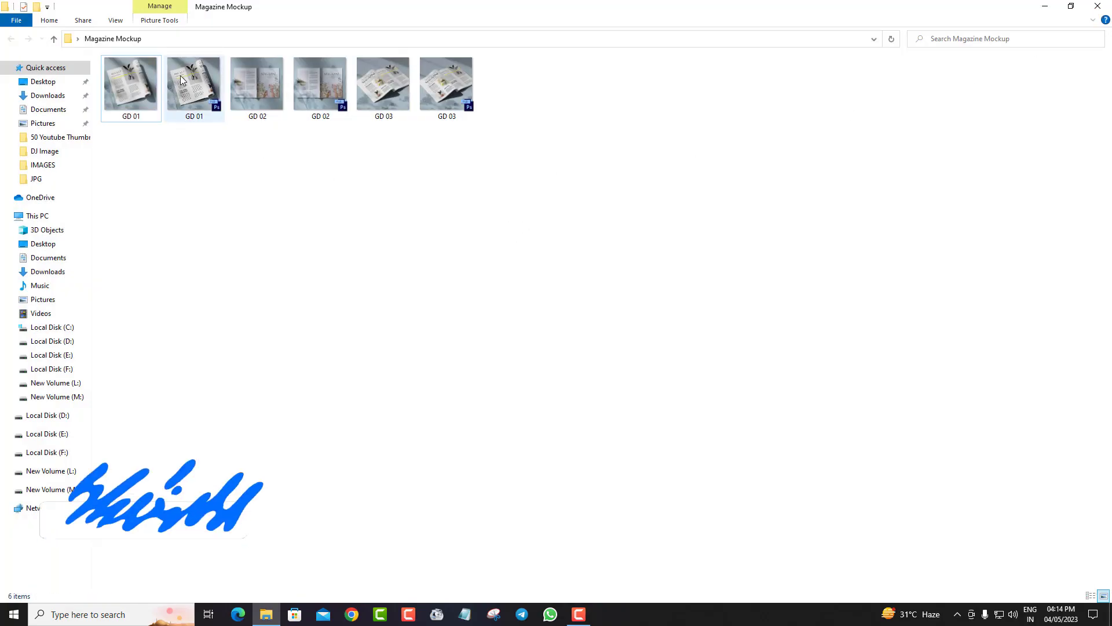
Open the GD 01 PSD mockup from the Magazine Mockup folder in Photoshop
right_click(194, 84)
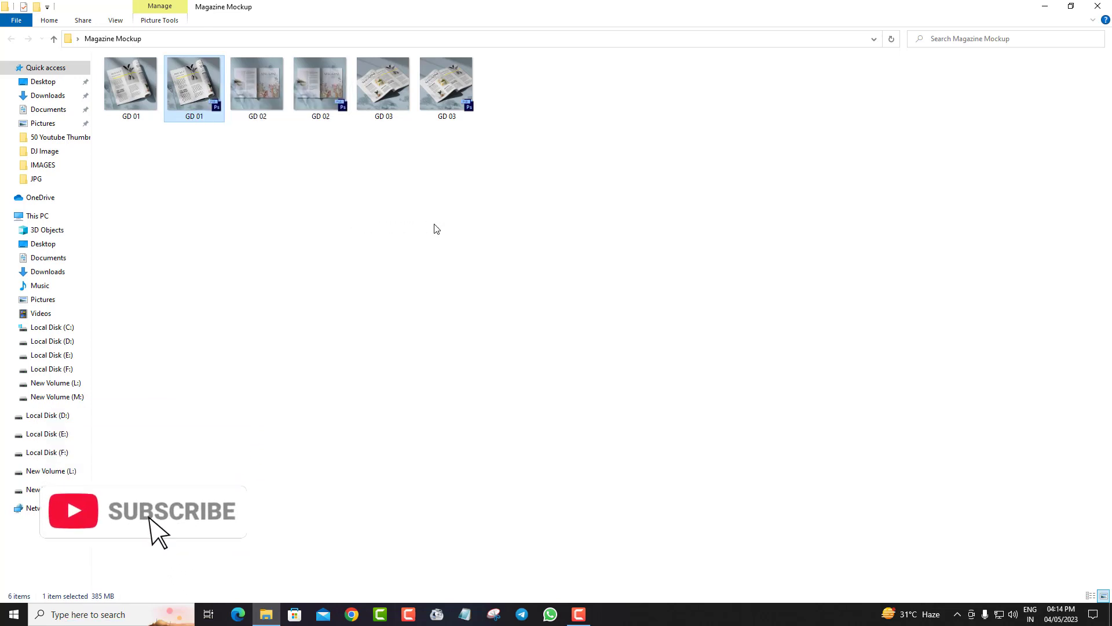
double_click(194, 77)
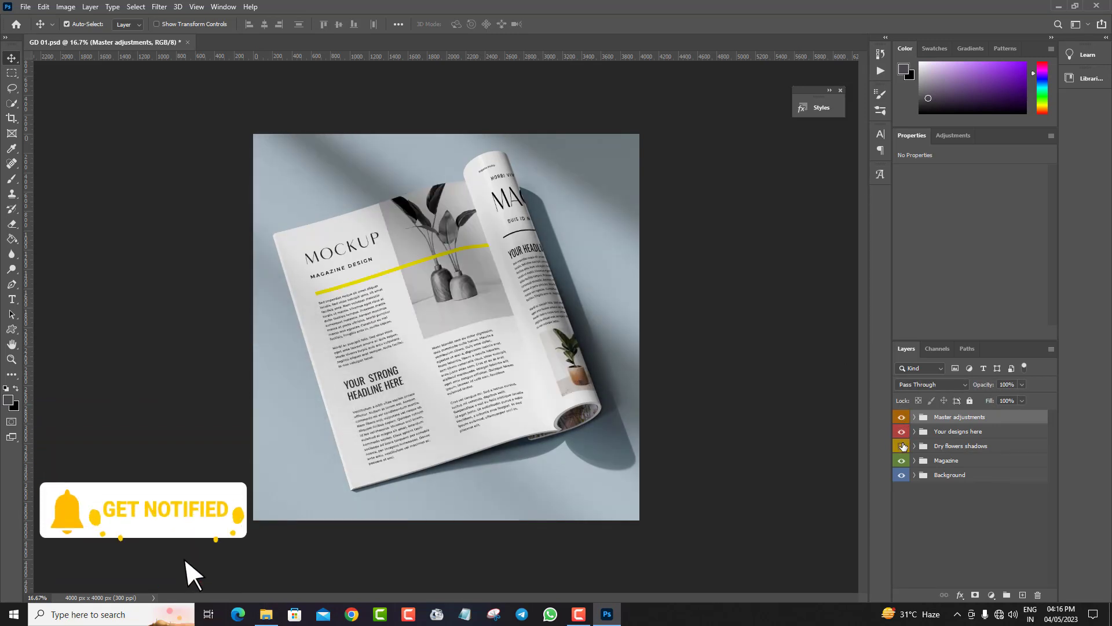
Toggle the Magazine group's visibility and expand 'Your designs here' to show cover, right and left page layers
left_click(901, 460)
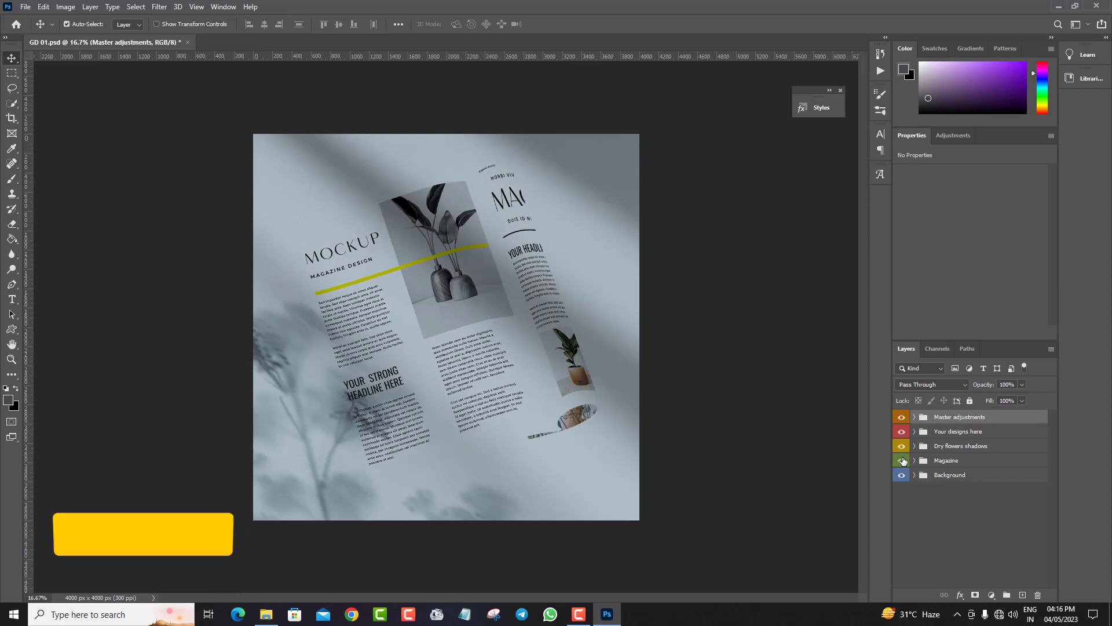
left_click(901, 475)
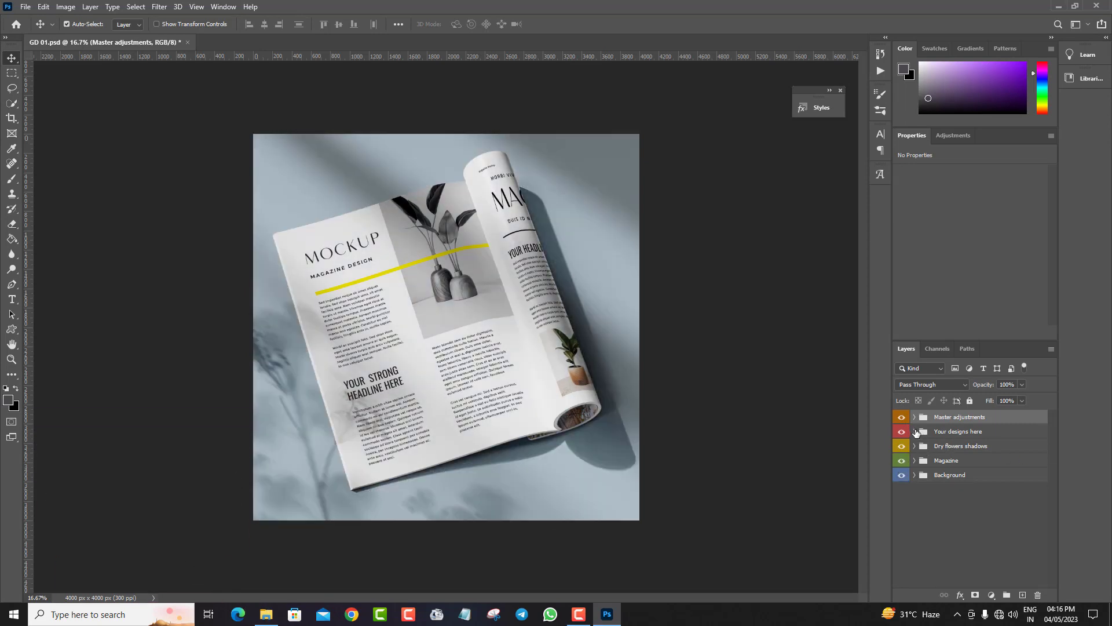
left_click(914, 431)
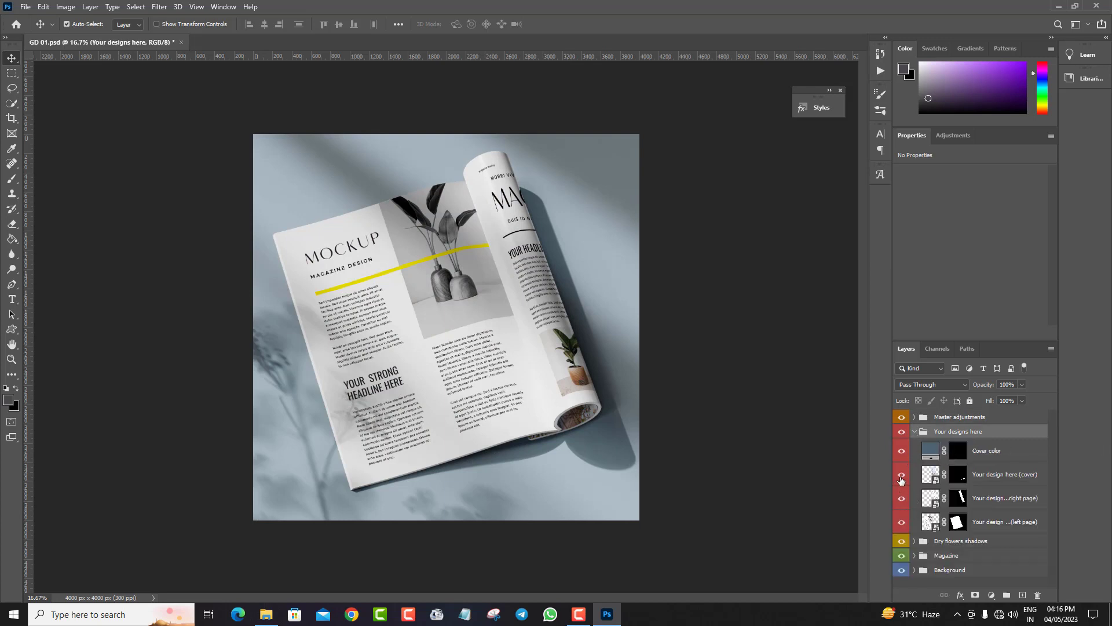
left_click(902, 497)
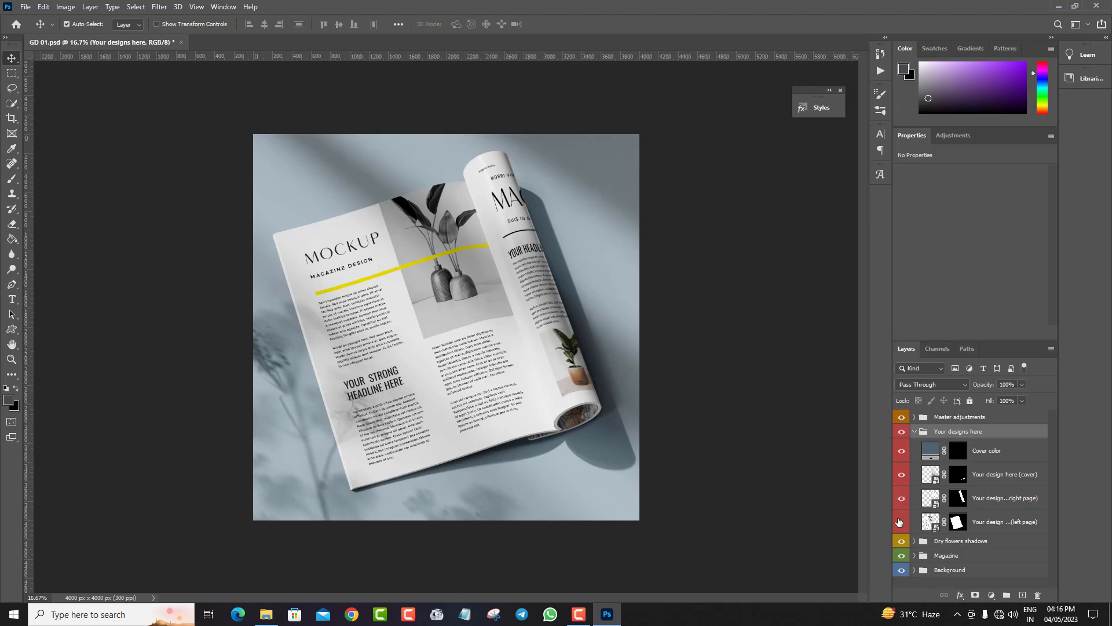
left_click(901, 522)
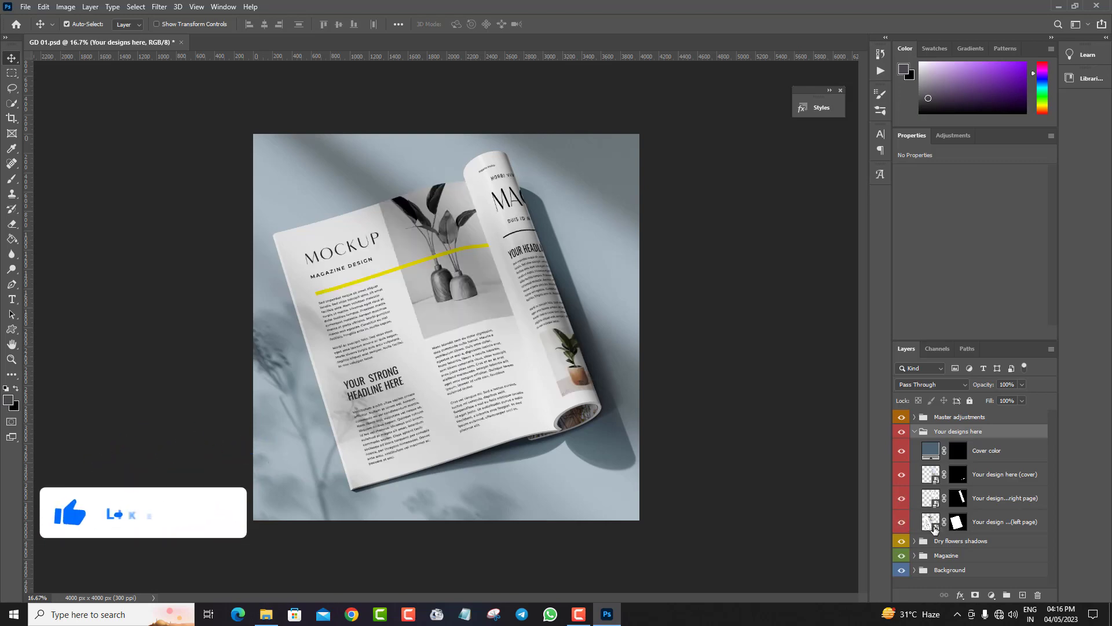
Edit the left page smart object and bring the elephant photo into it
double_click(957, 521)
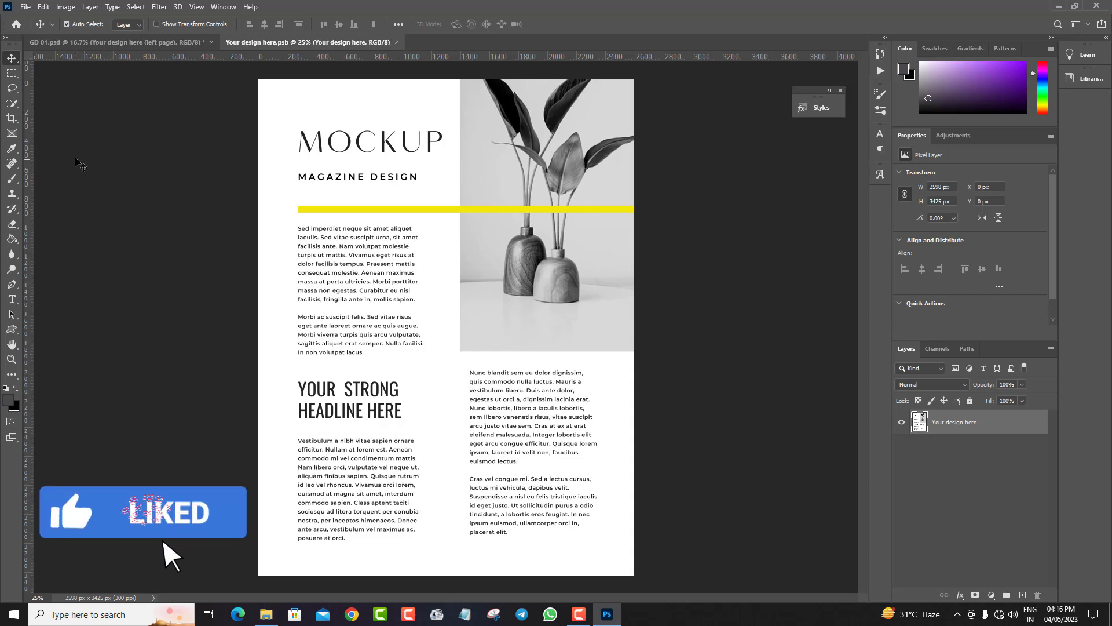
left_click(24, 7)
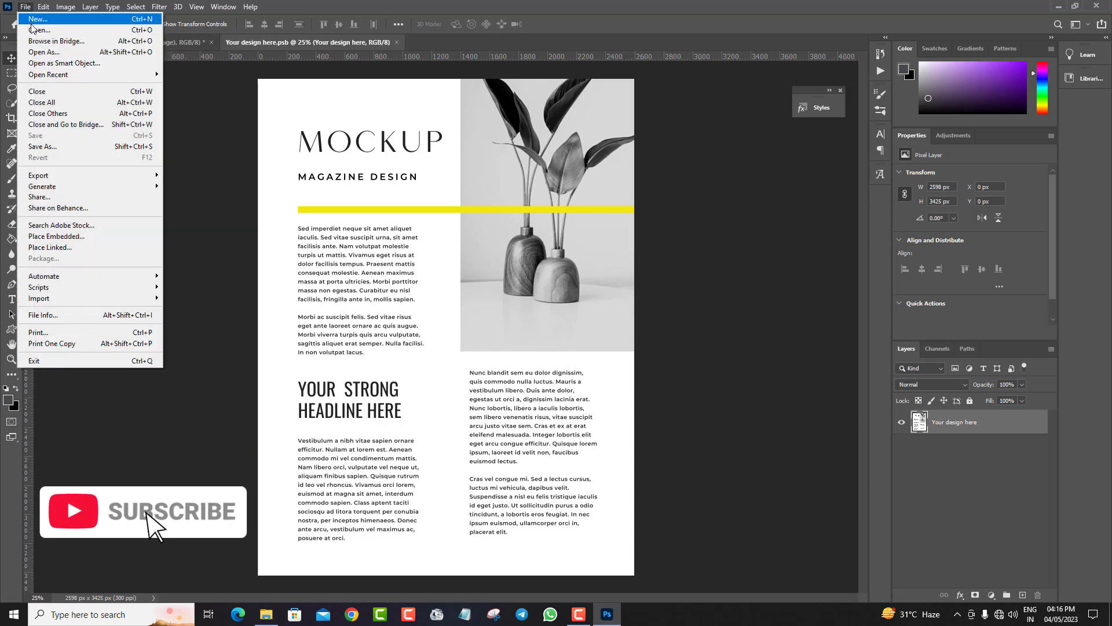
left_click(39, 30)
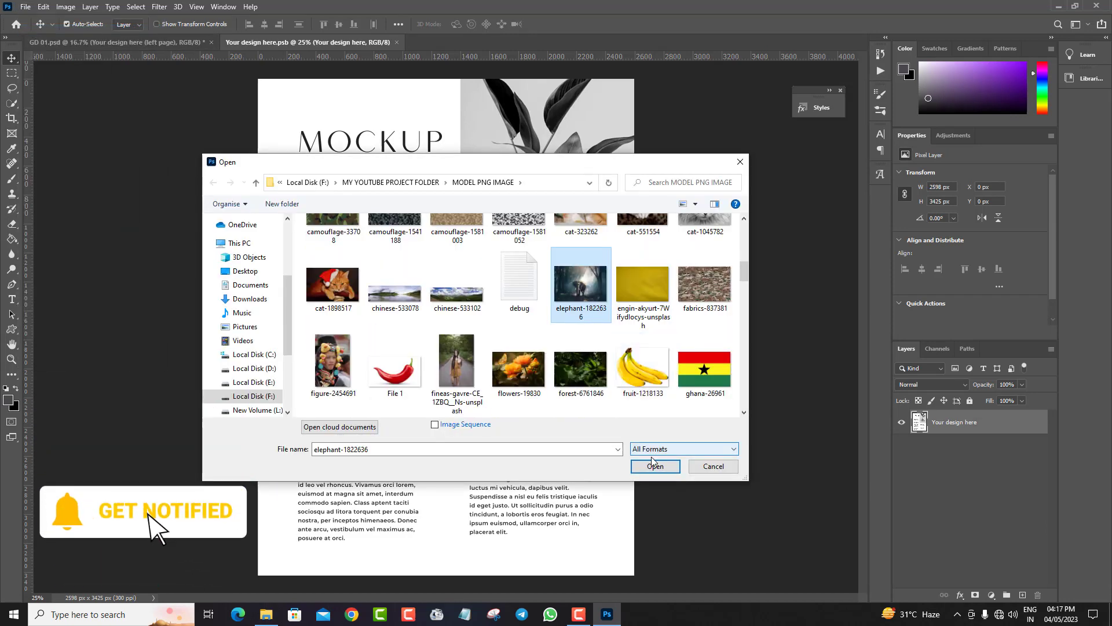
left_click(653, 466)
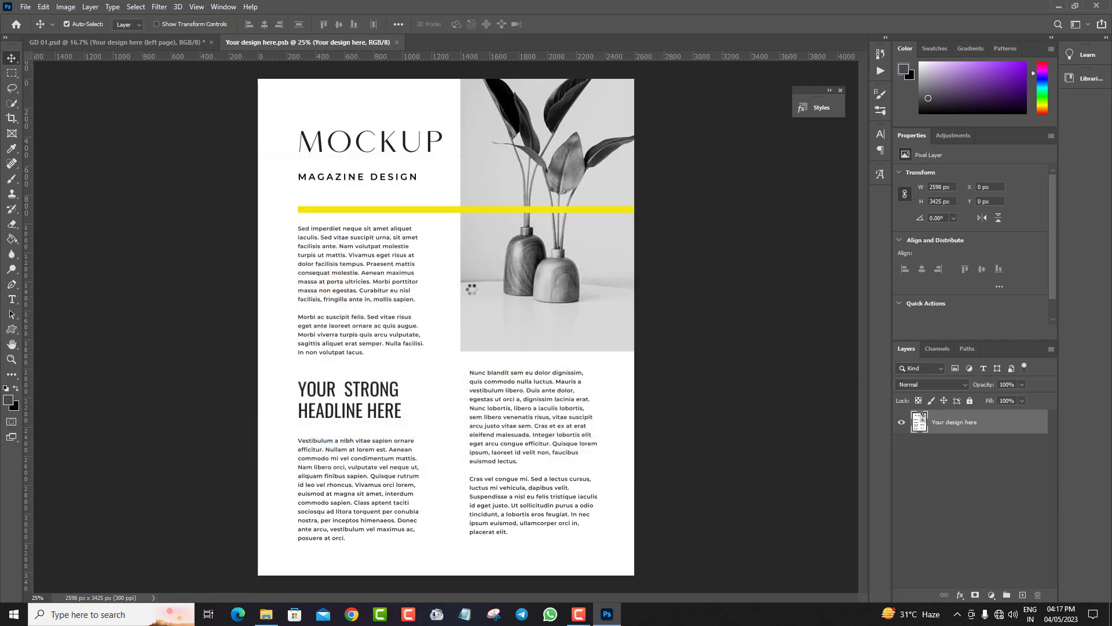
left_click(454, 42)
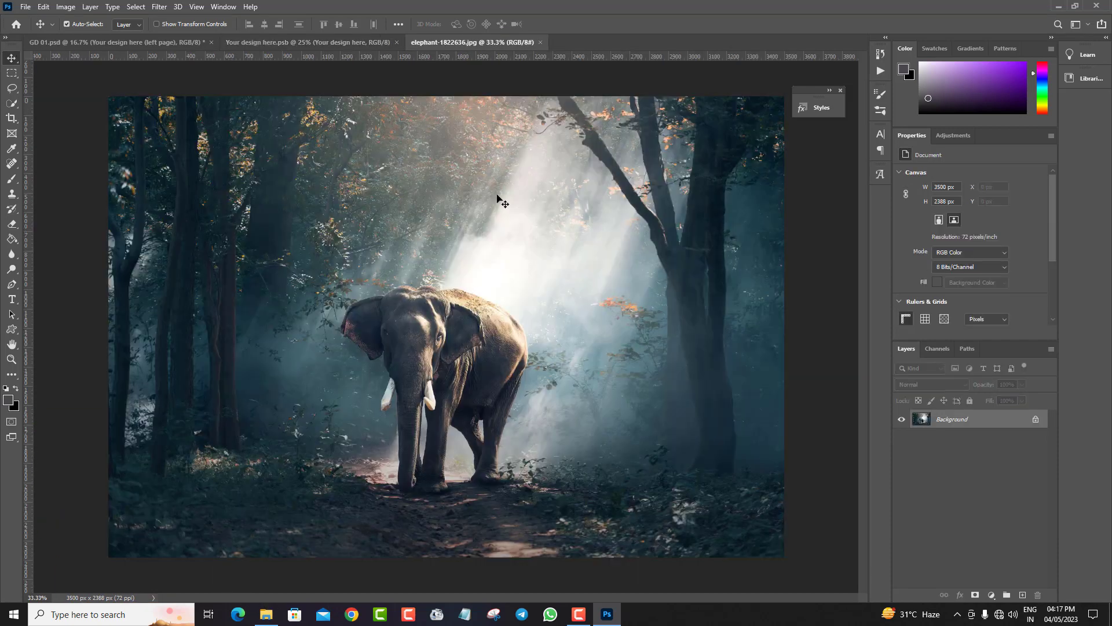
left_click(311, 41)
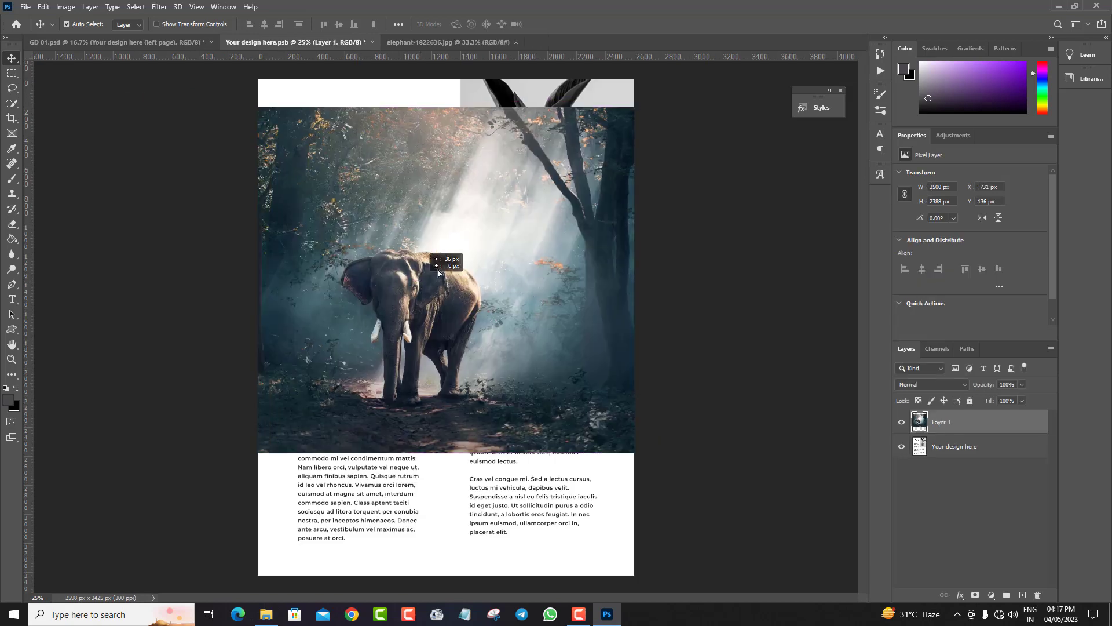
Free Transform the elephant photo to fill the left page and save the design back
left_click(42, 7)
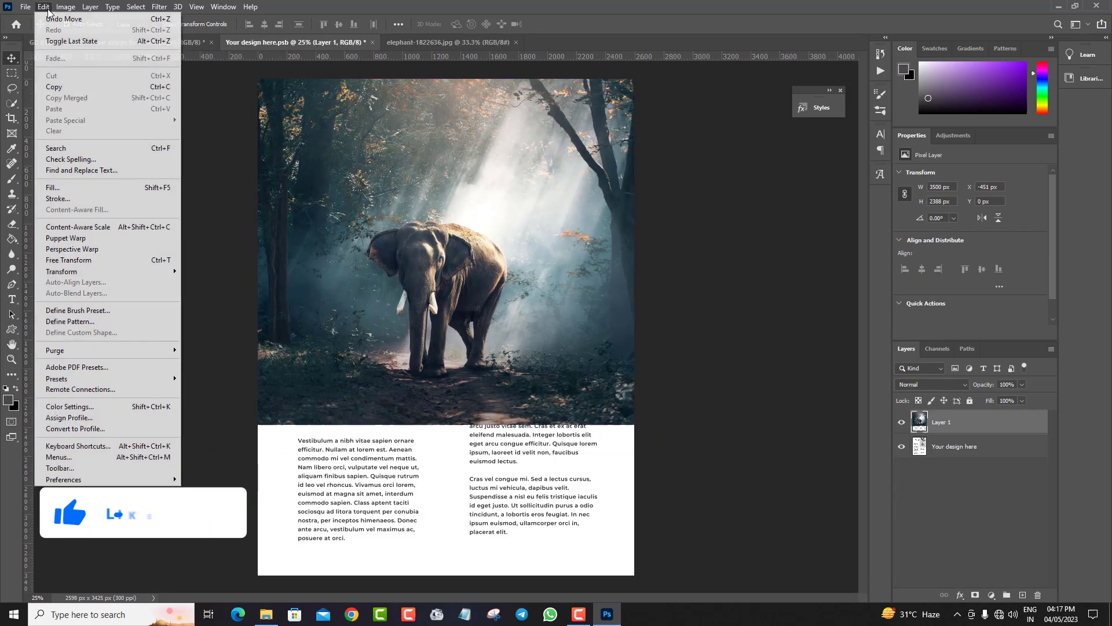
left_click(68, 260)
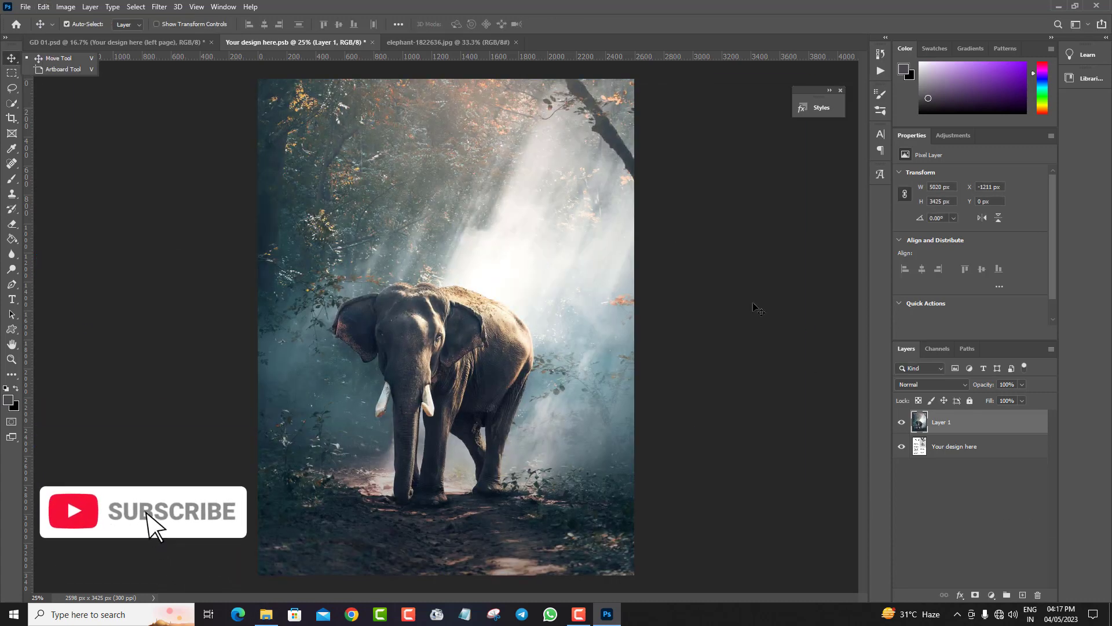
left_click(516, 43)
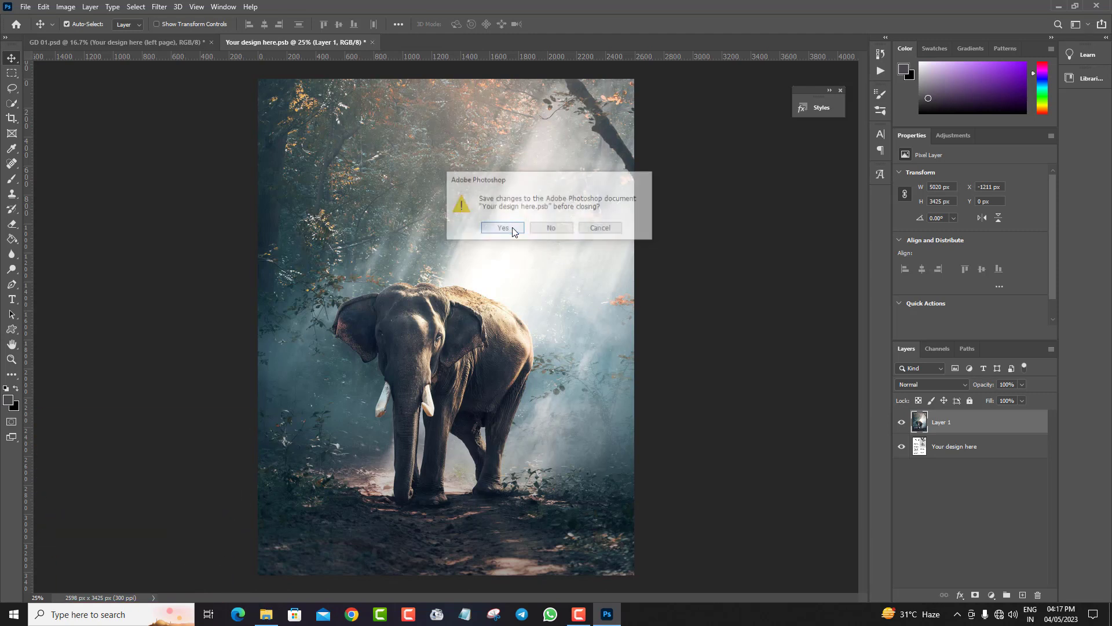
left_click(503, 228)
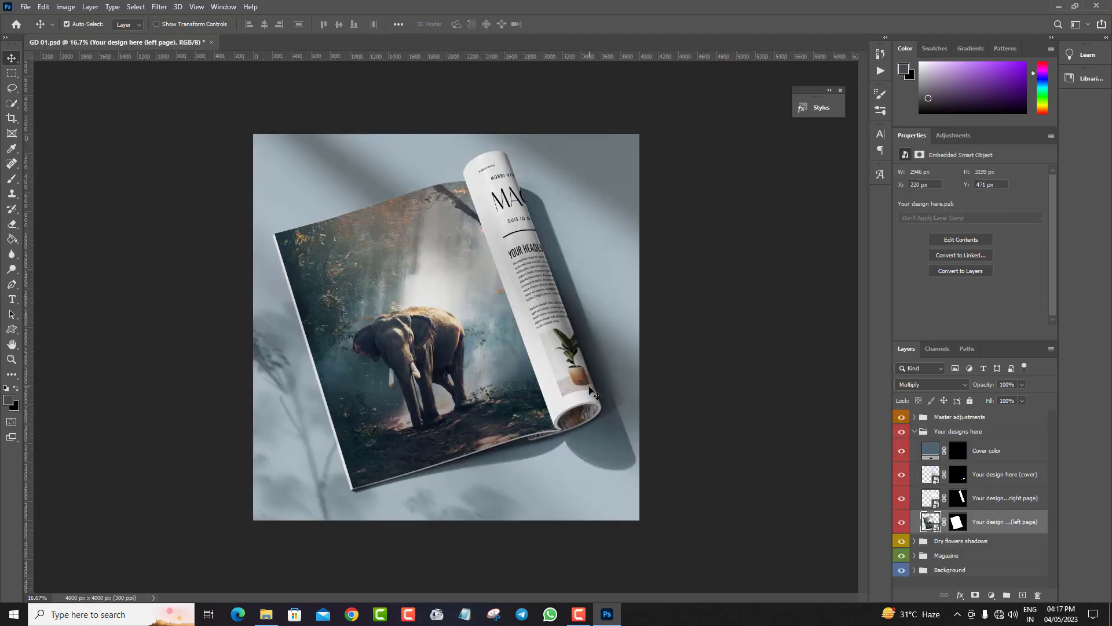
mouse_move(864, 358)
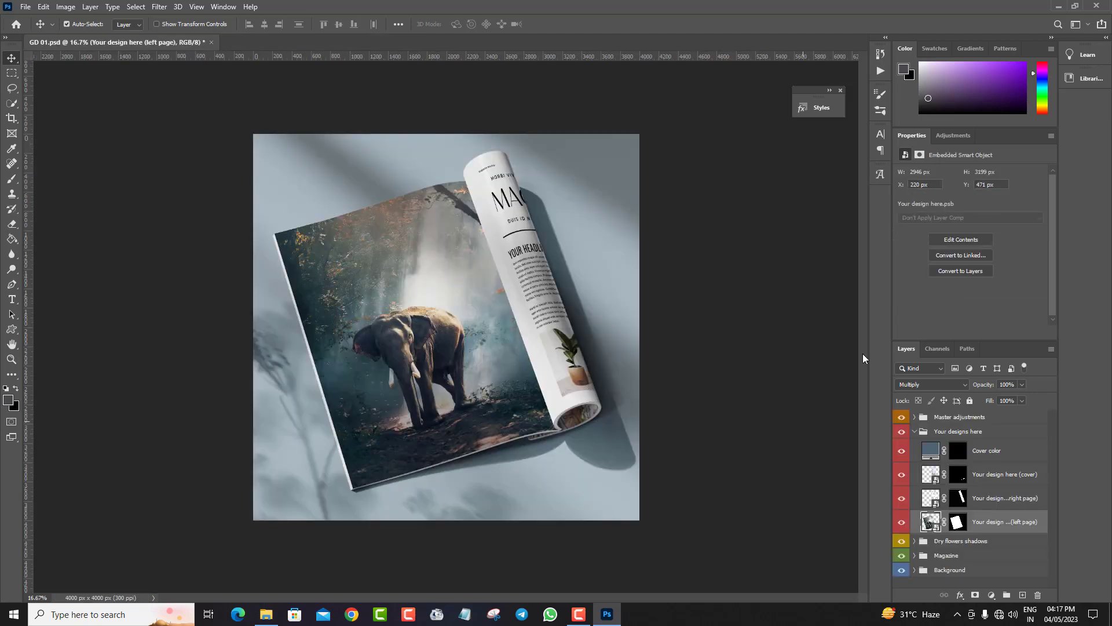
Open the 'Your design here (right page)' smart object contents for editing
left_click(902, 498)
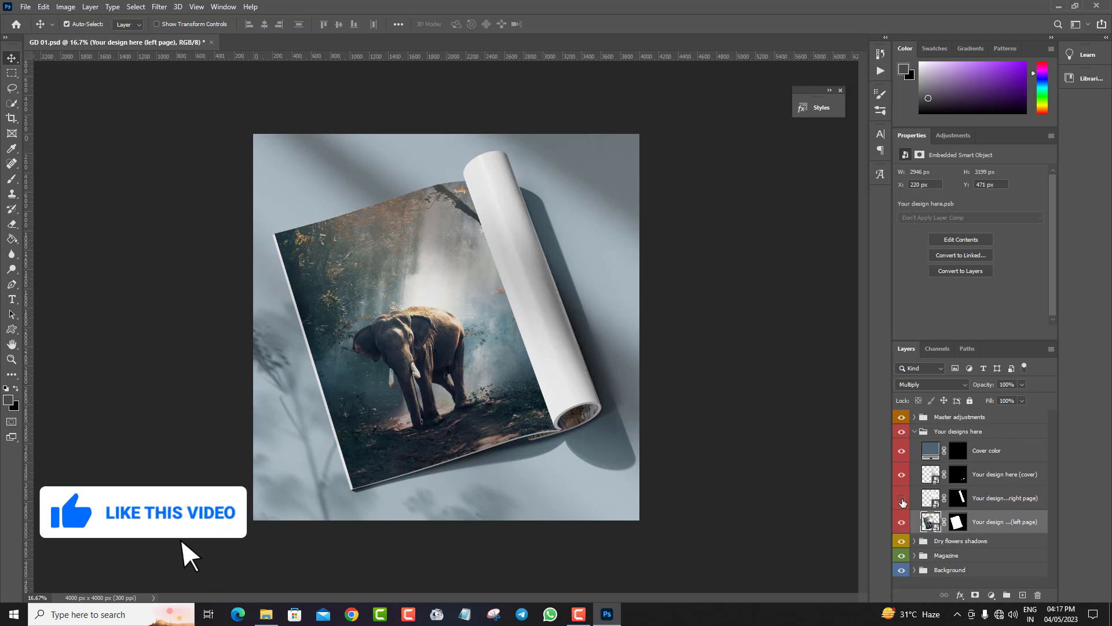
left_click(901, 497)
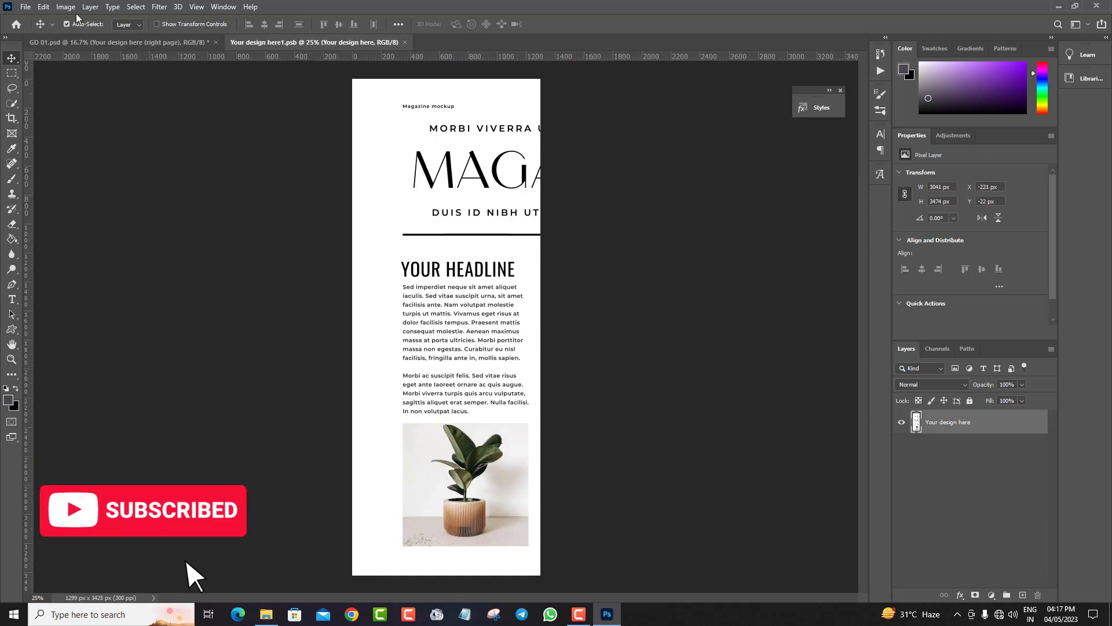
Bring the butterfly photo into the right page design and fit it to the page
left_click(24, 7)
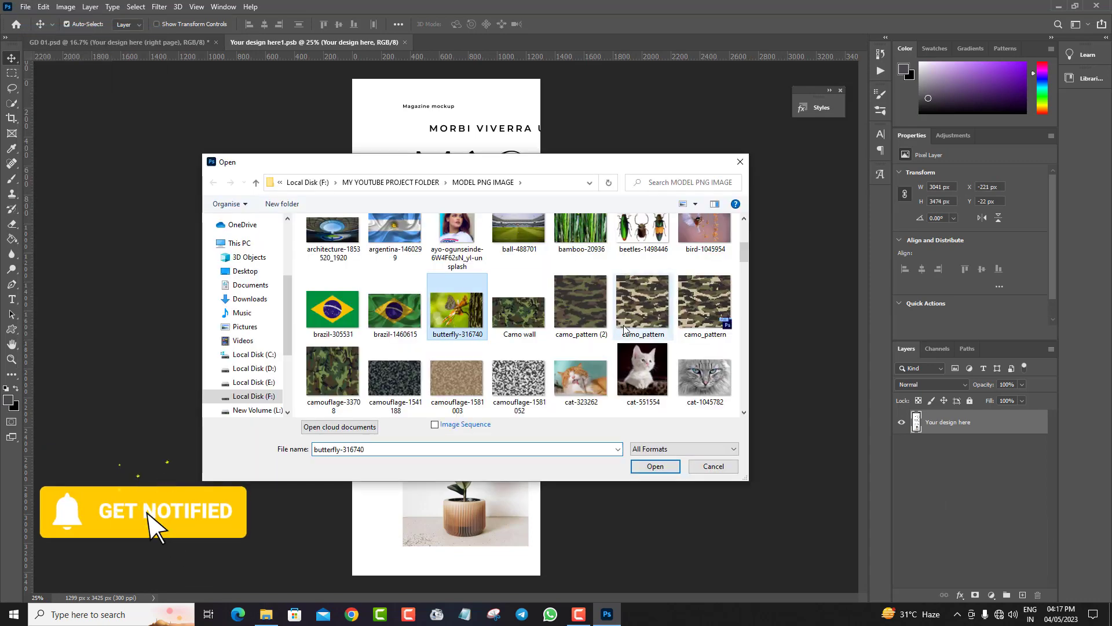
left_click(654, 466)
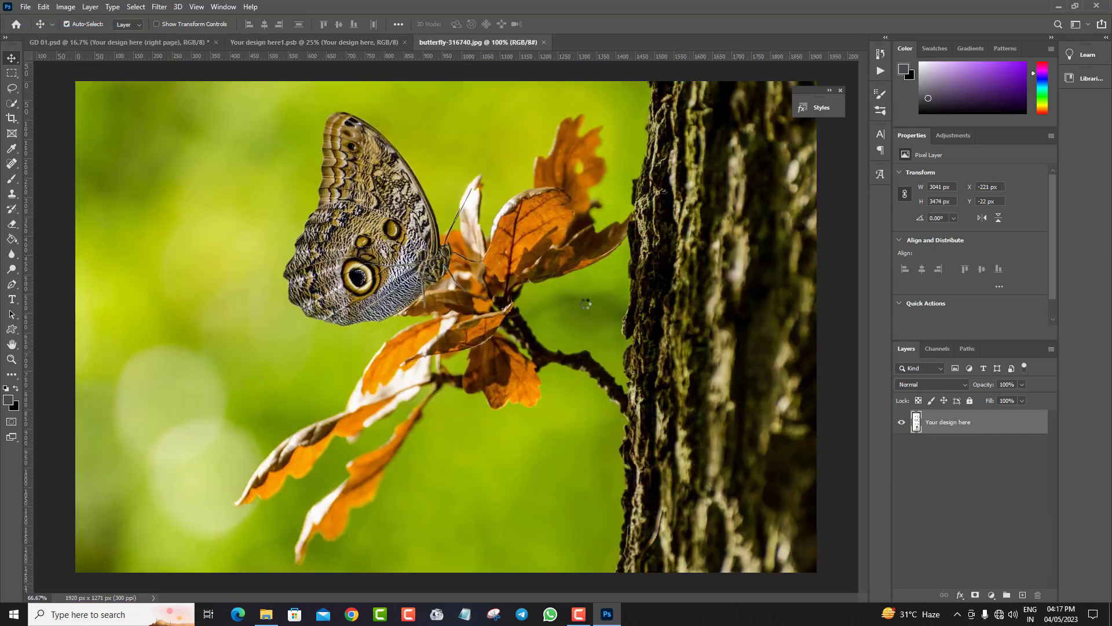
left_click(298, 42)
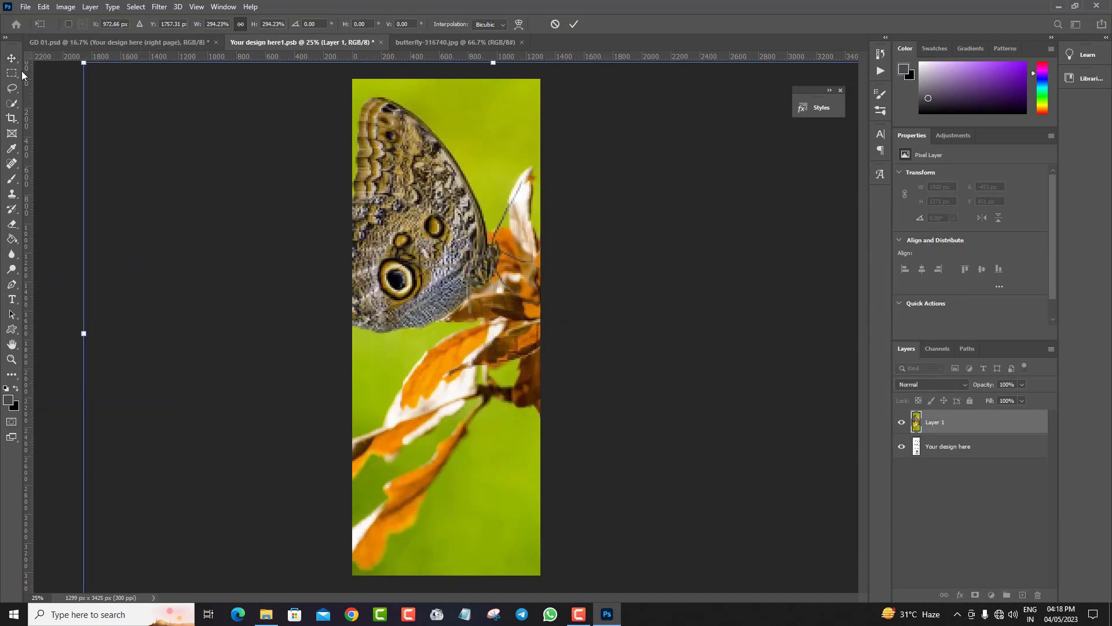
left_click(11, 58)
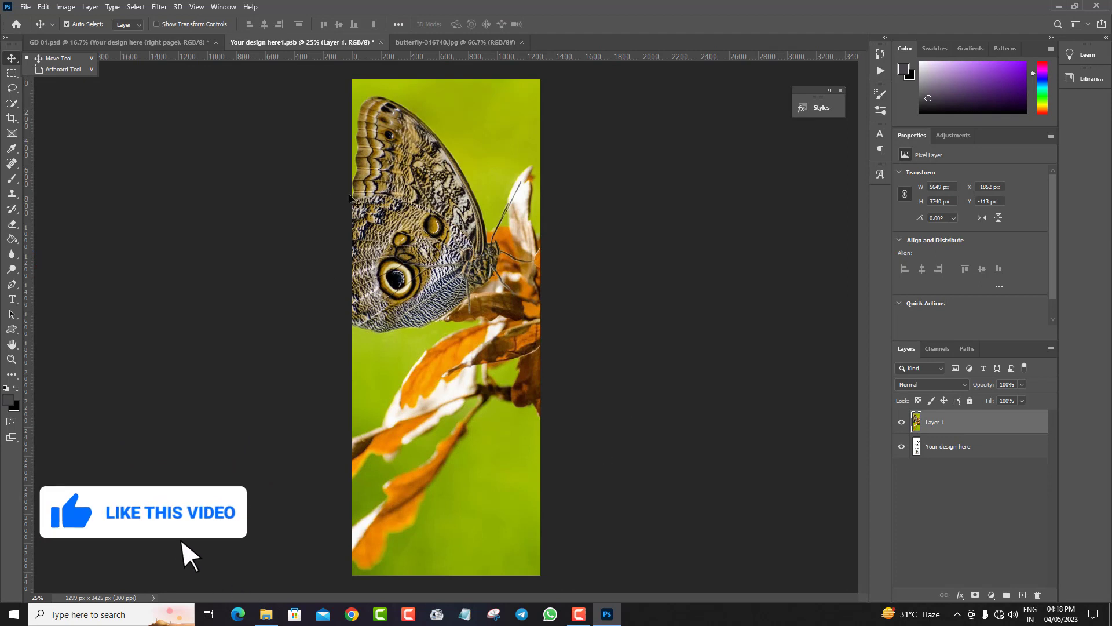
Close the butterfly photo and save the right page design back to the mockup
left_click(522, 41)
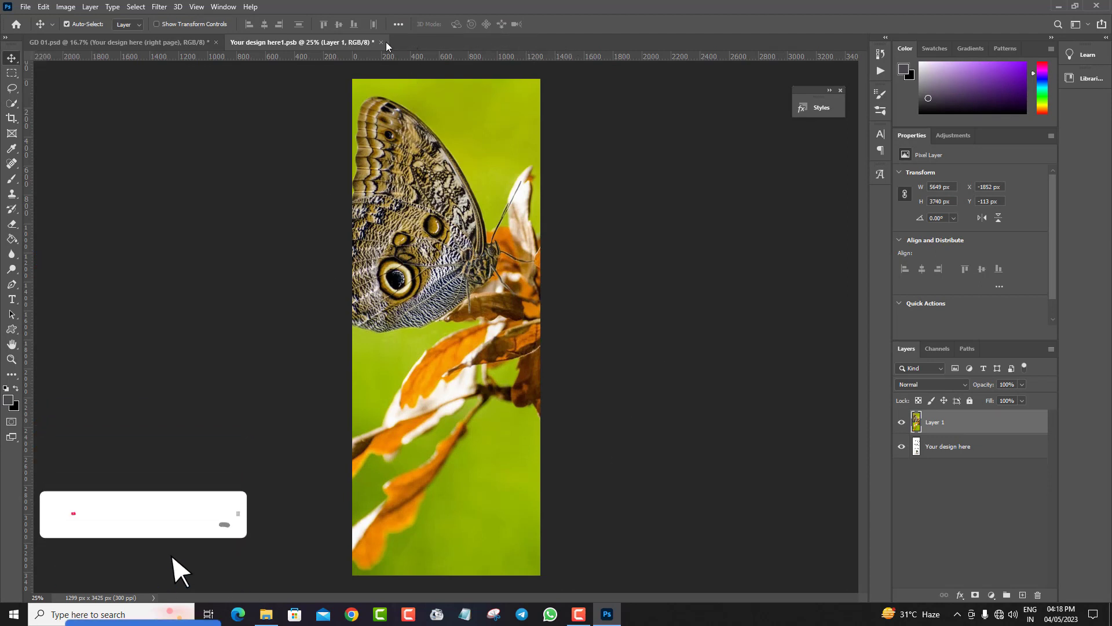
left_click(372, 42)
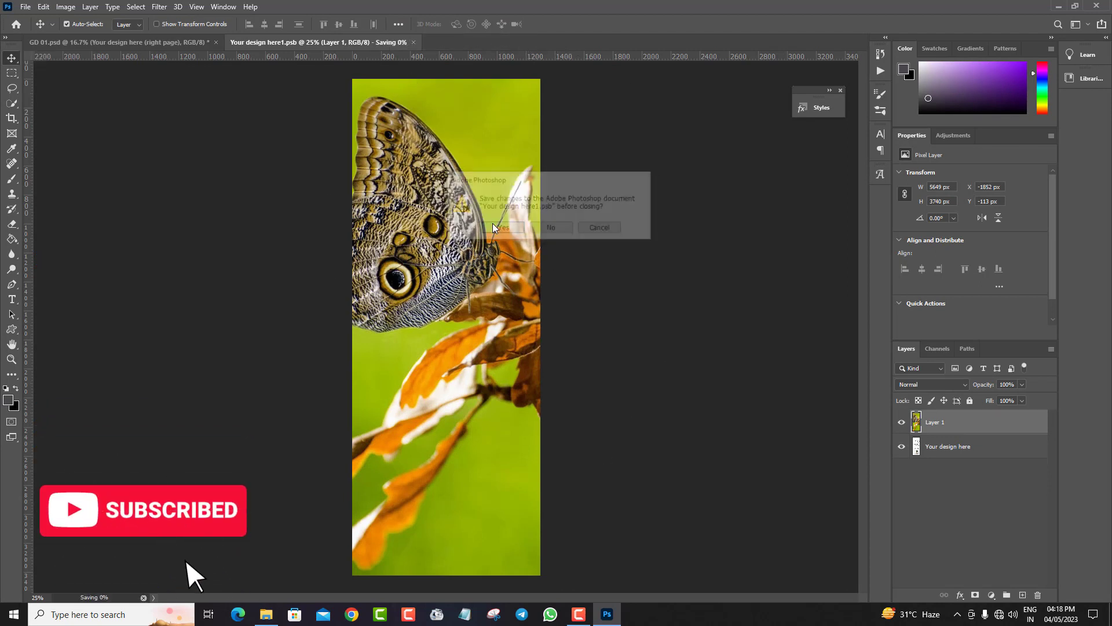
left_click(507, 227)
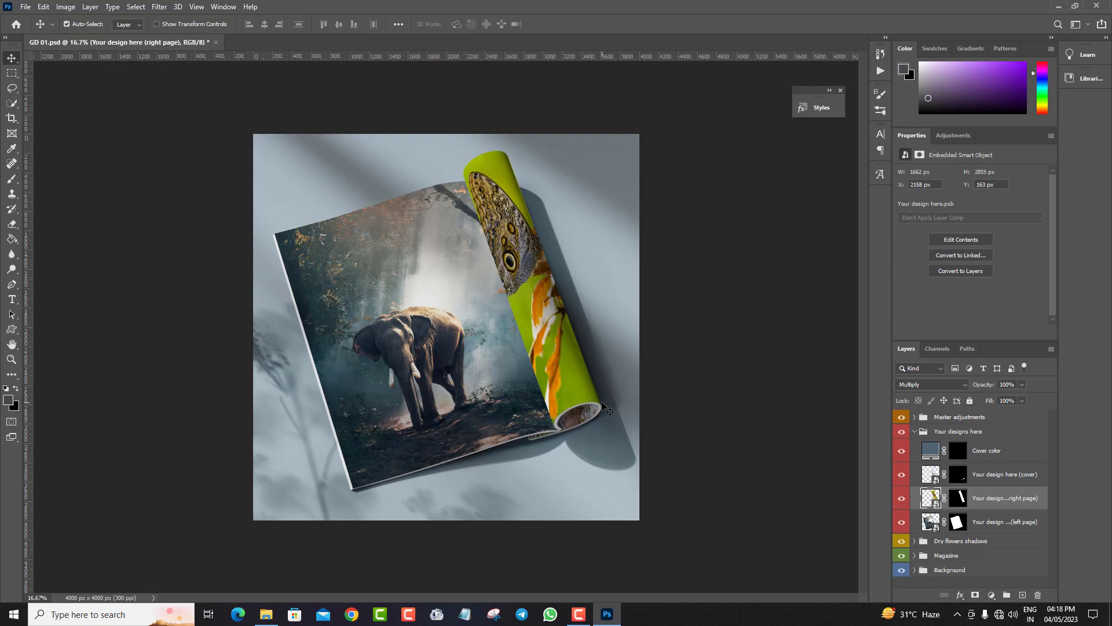
left_click(901, 570)
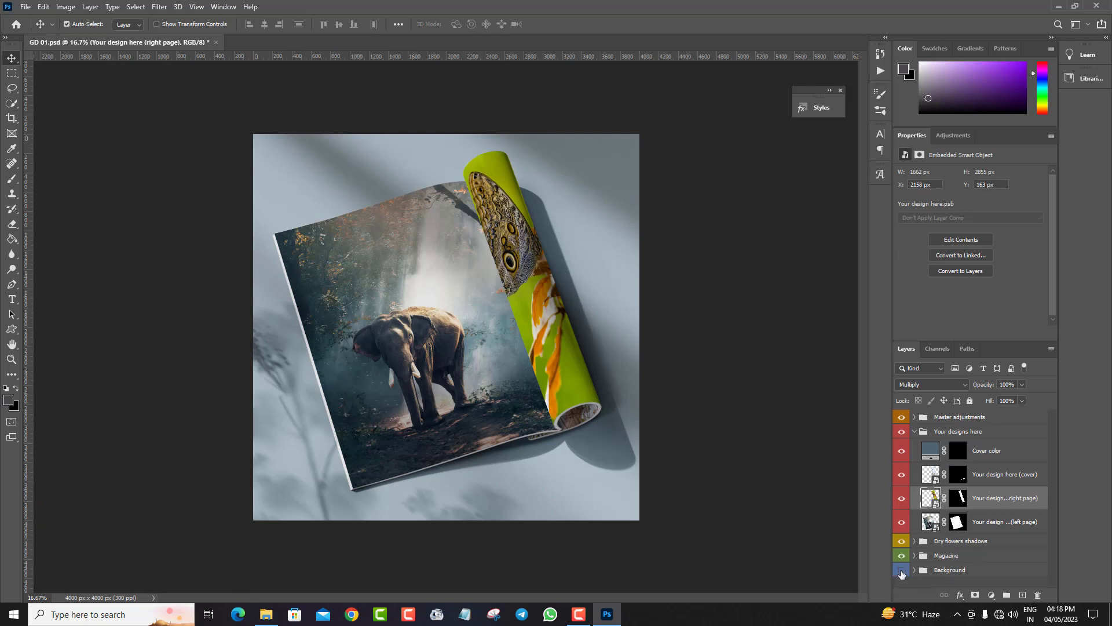
left_click(949, 570)
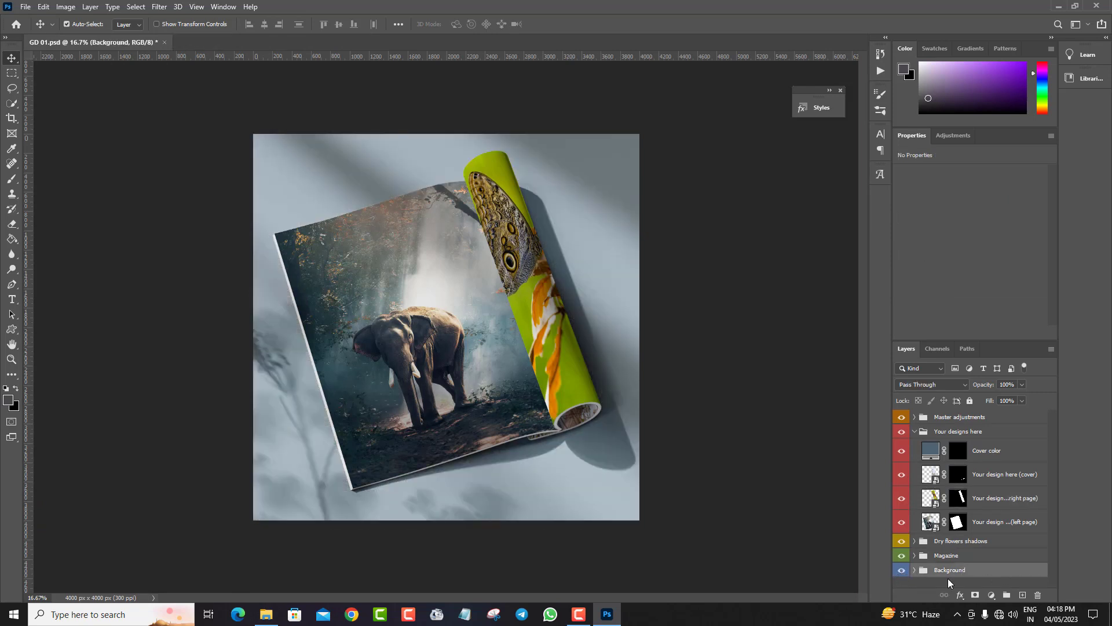
left_click(949, 570)
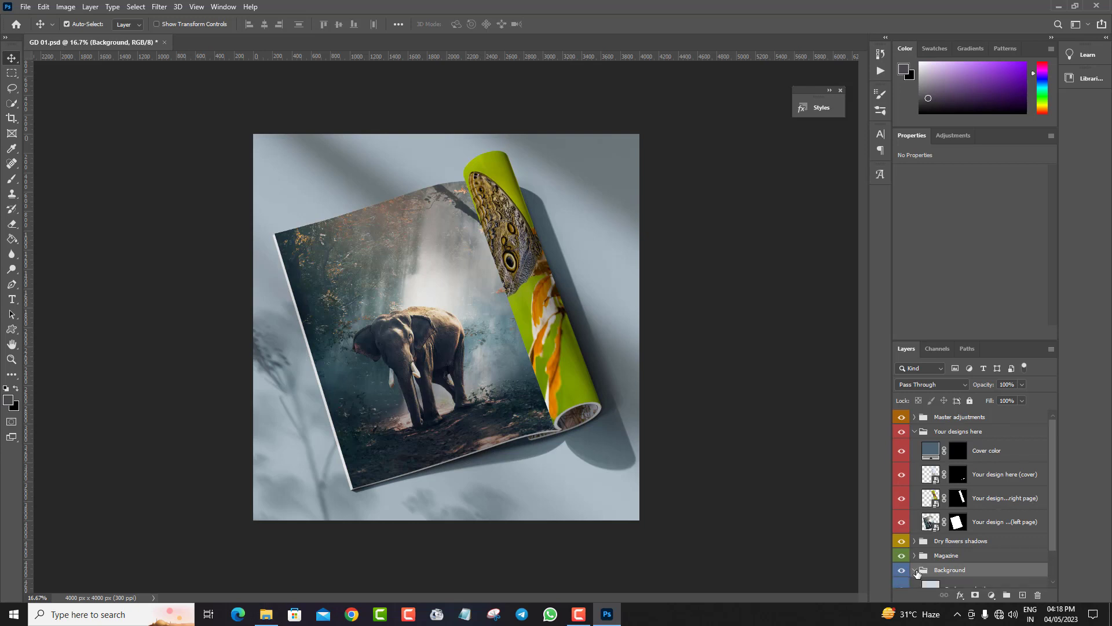
left_click(915, 570)
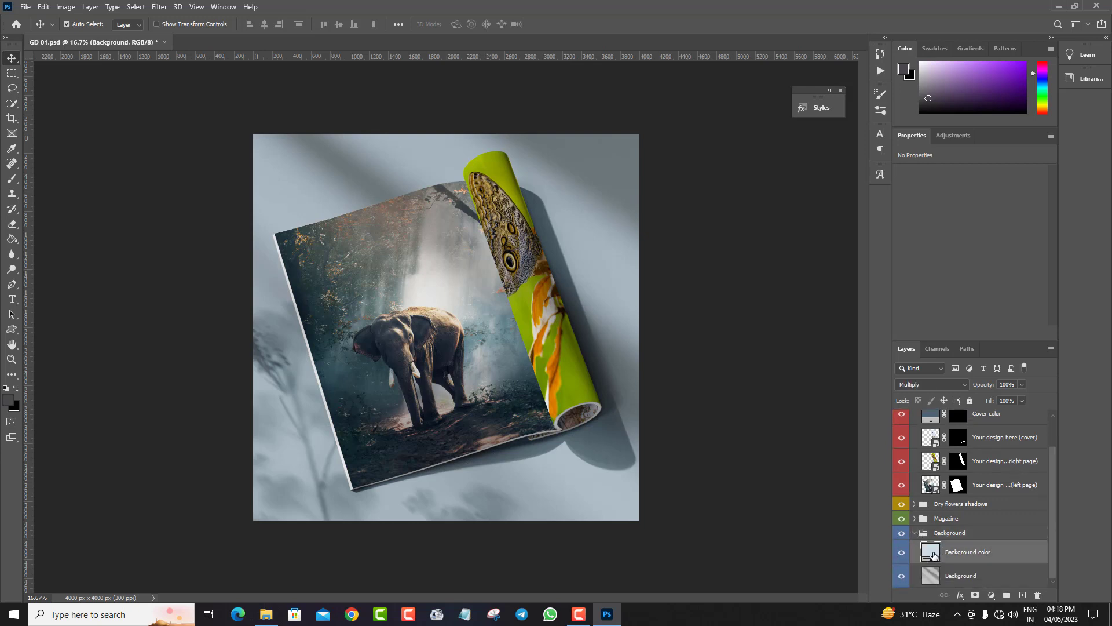
double_click(930, 552)
type("f62806")
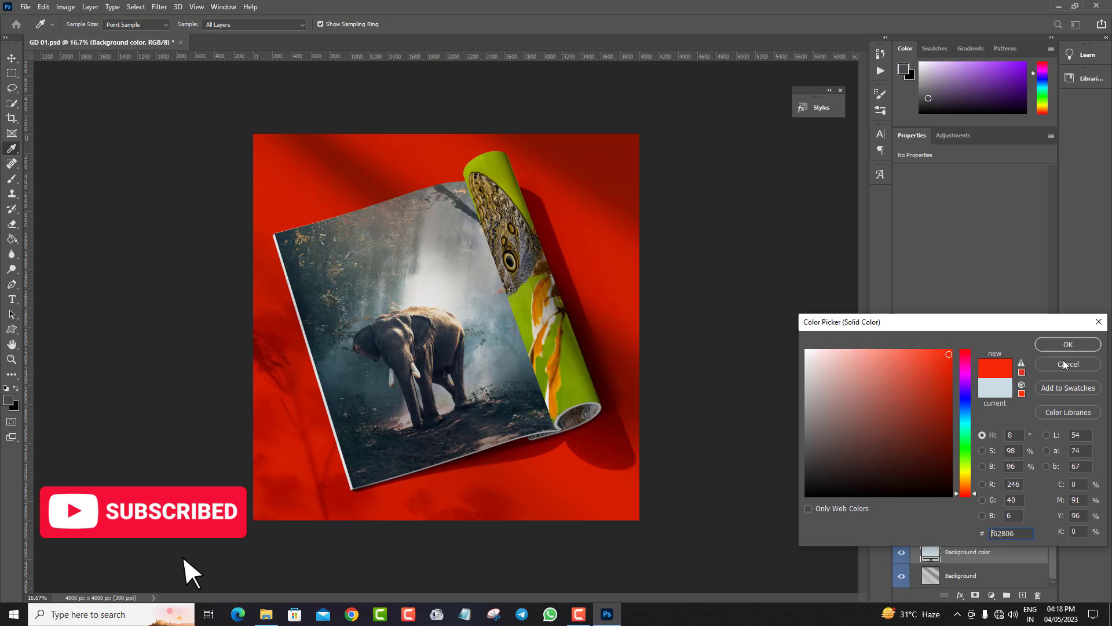
left_click(1067, 364)
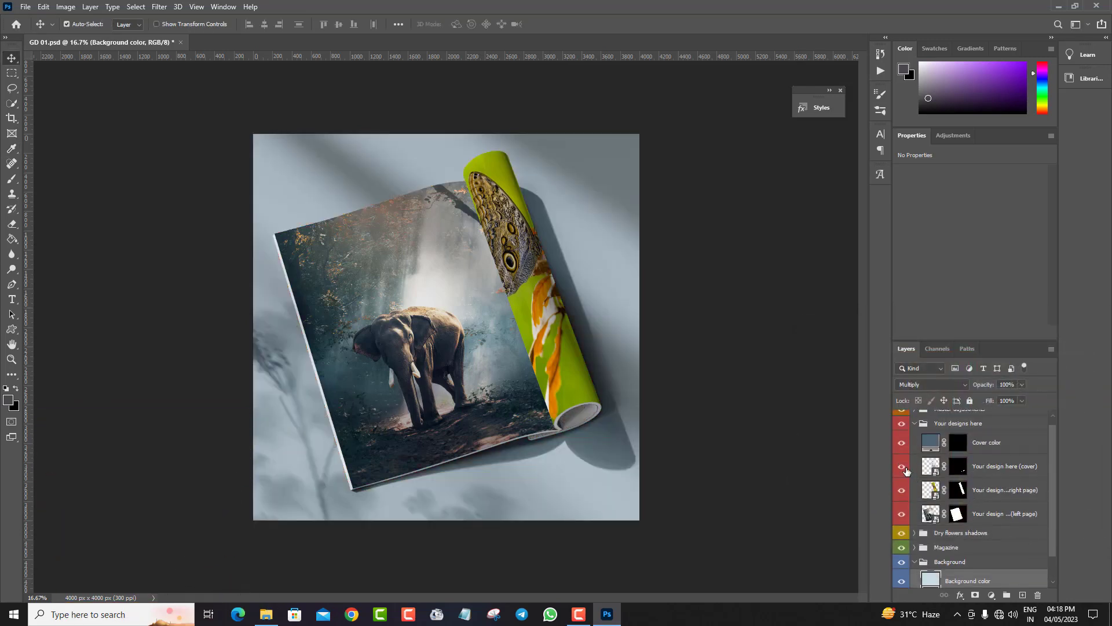
double_click(930, 466)
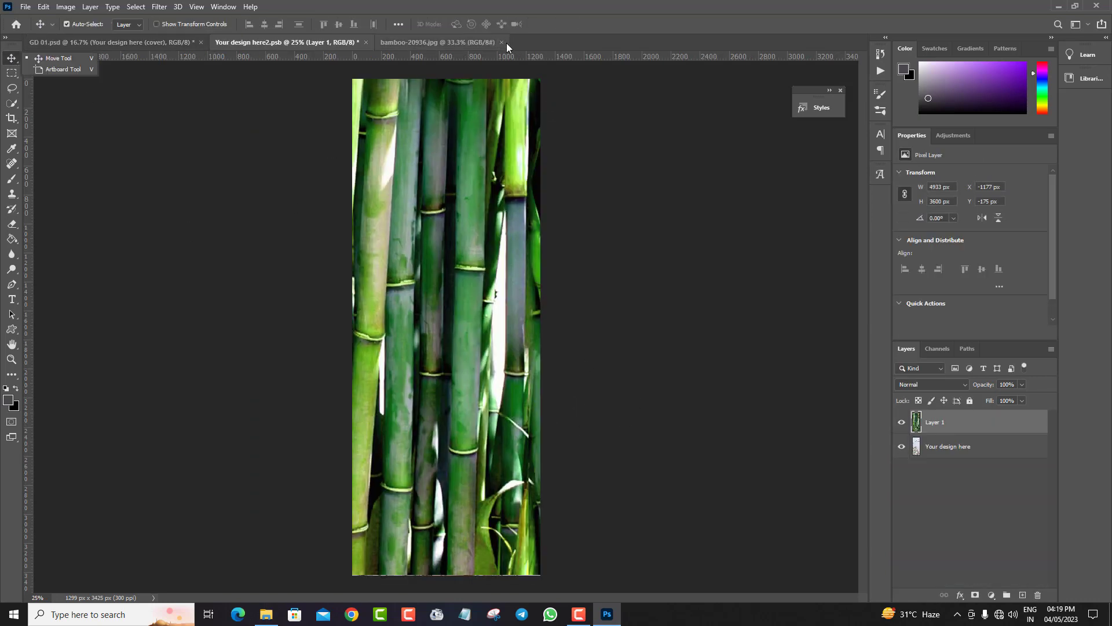
Close the separate bamboo photo after placing it on the cover design
left_click(500, 42)
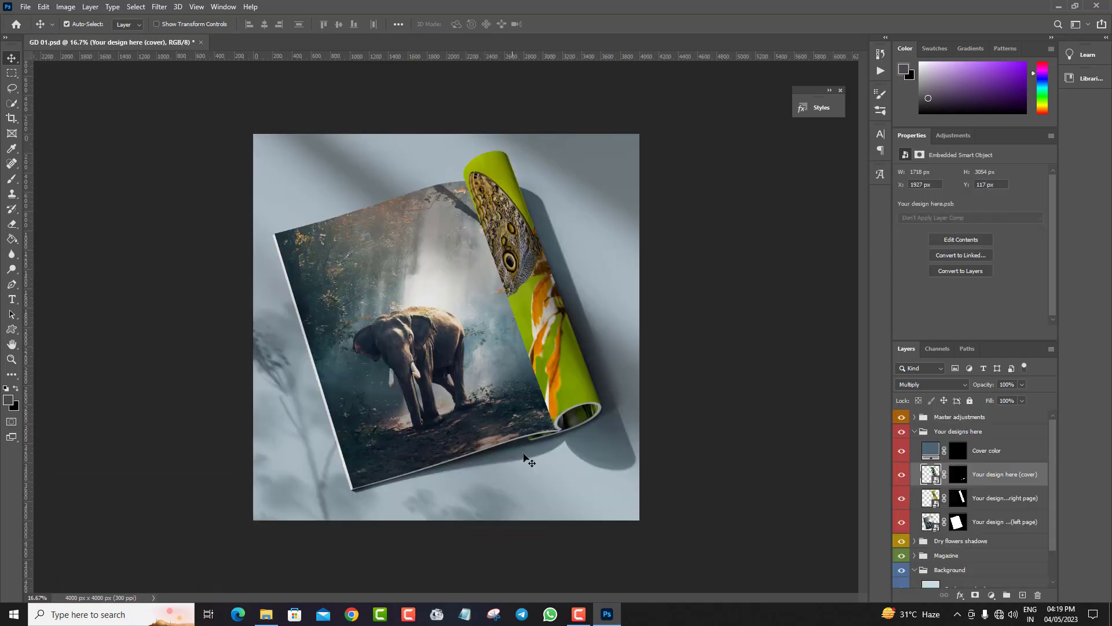
mouse_move(11, 359)
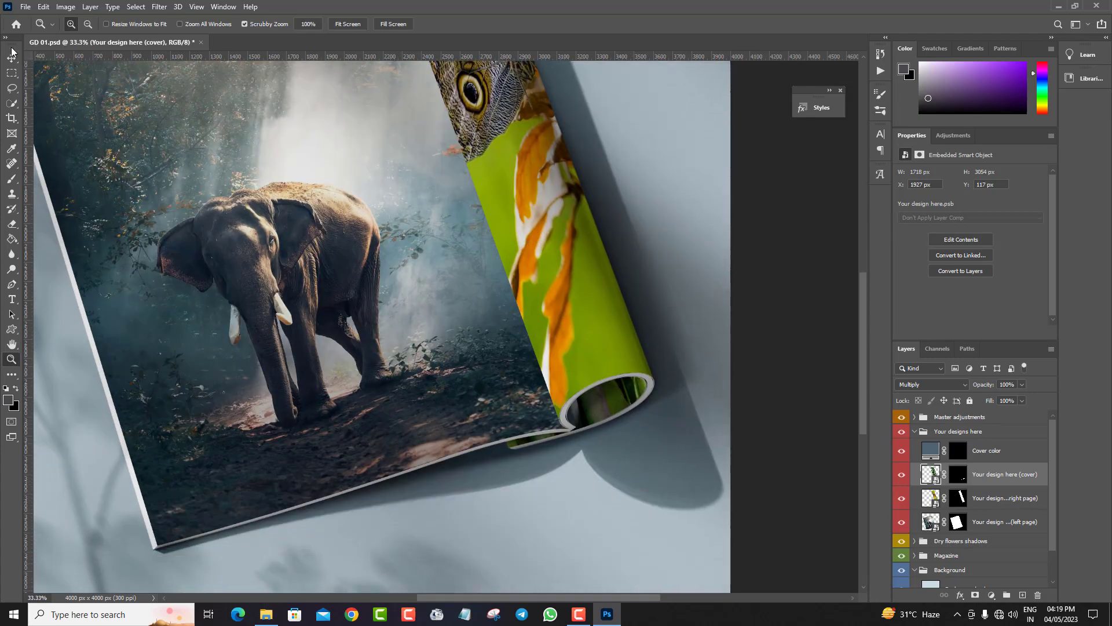
left_click(1004, 521)
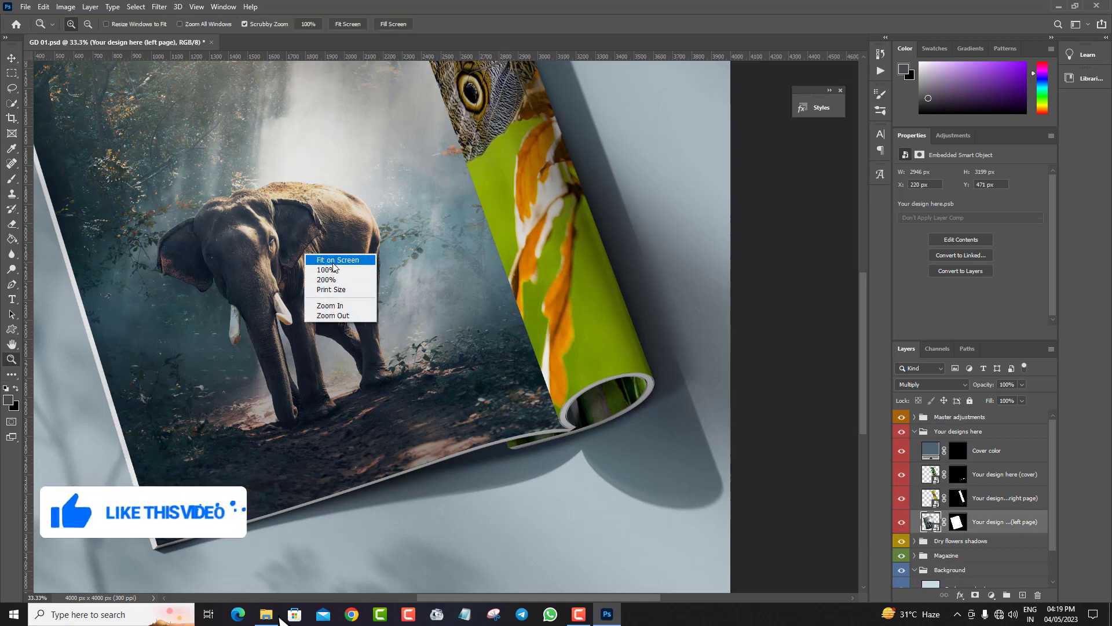
left_click(339, 258)
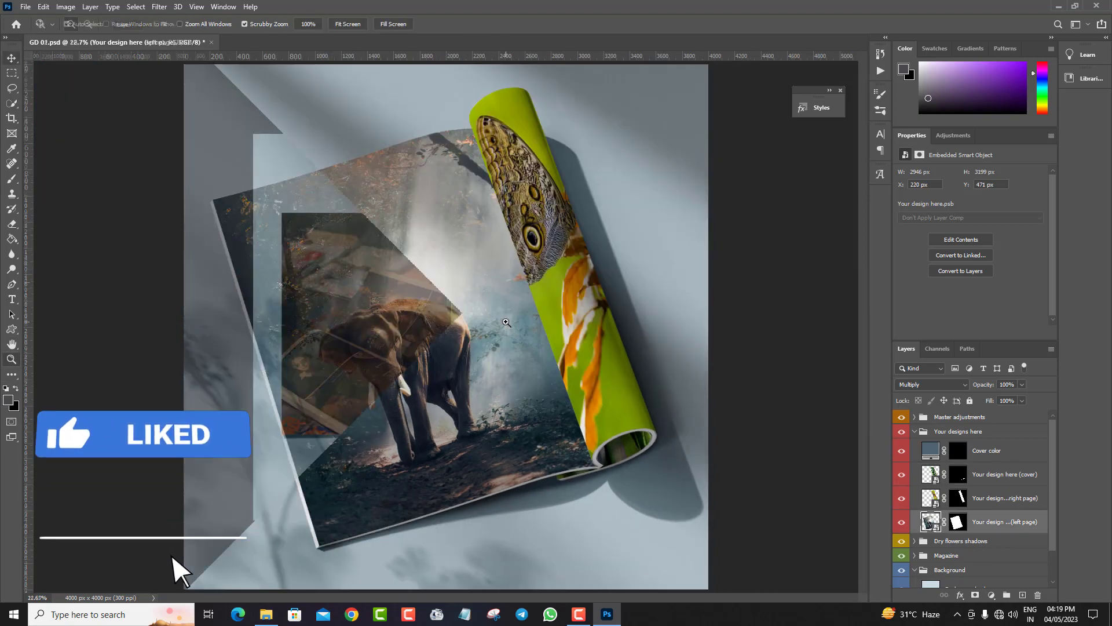